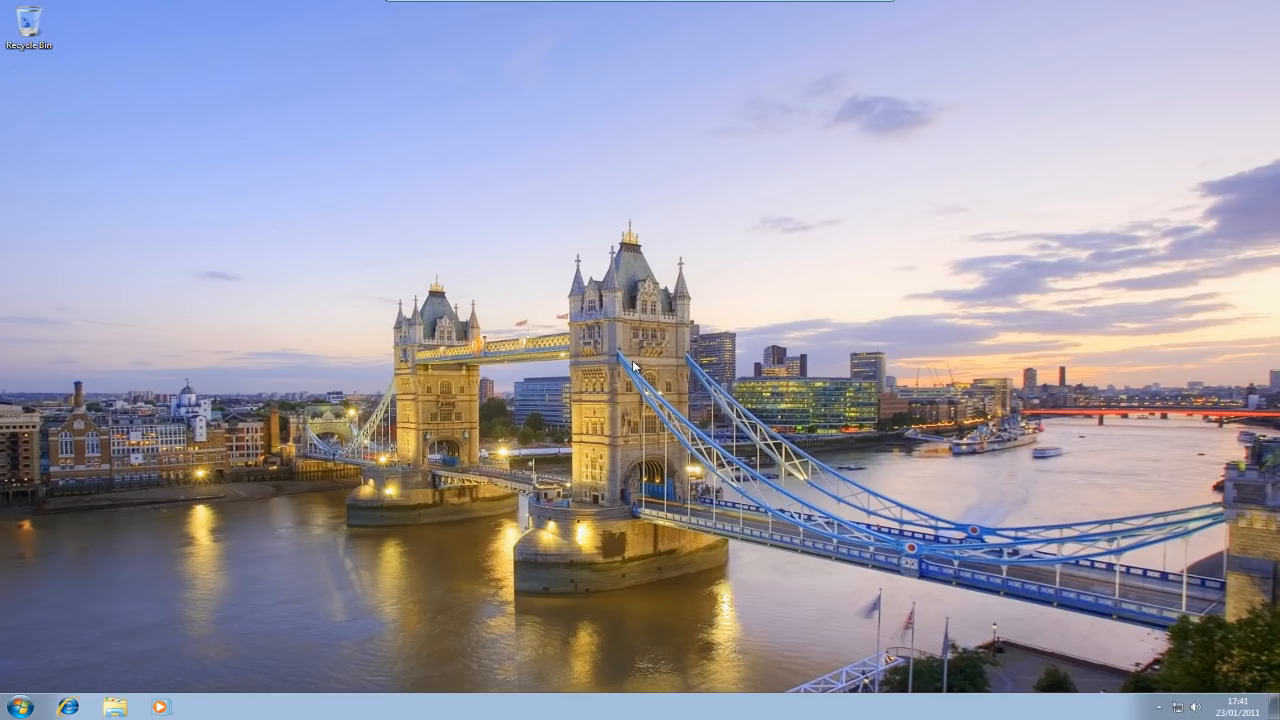
pyautogui.moveTo(764, 398)
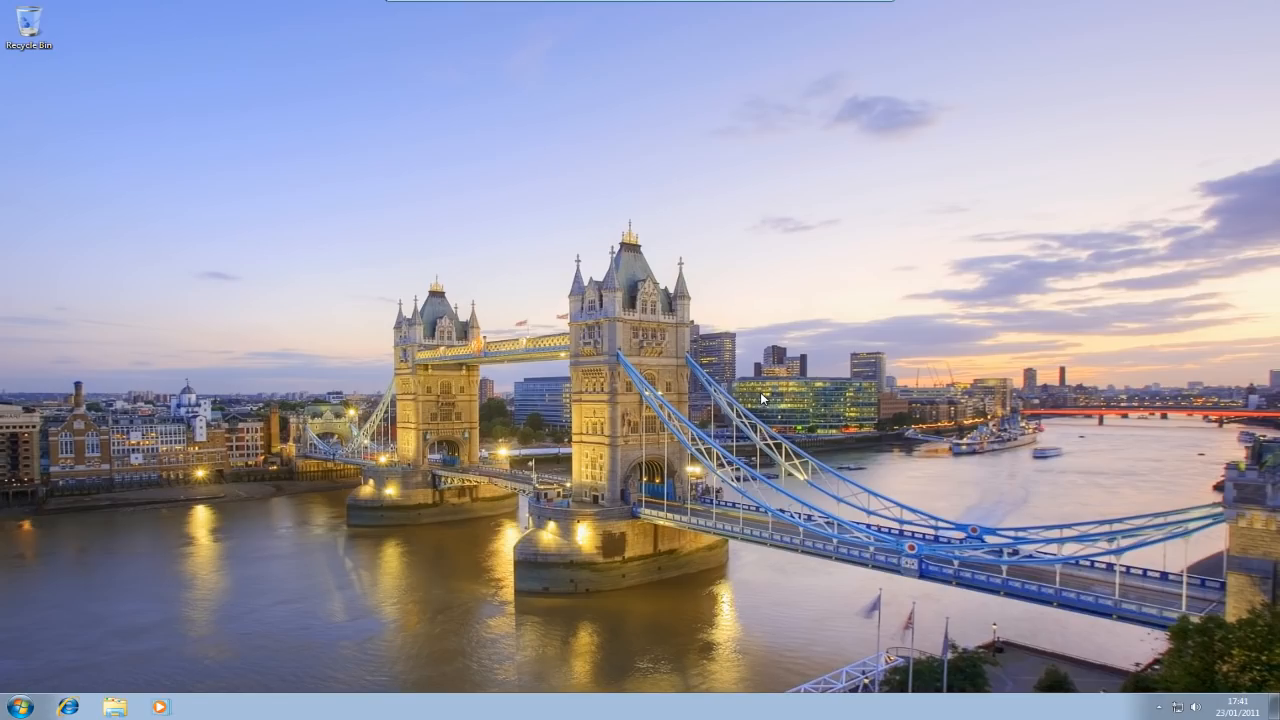
pyautogui.moveTo(398, 520)
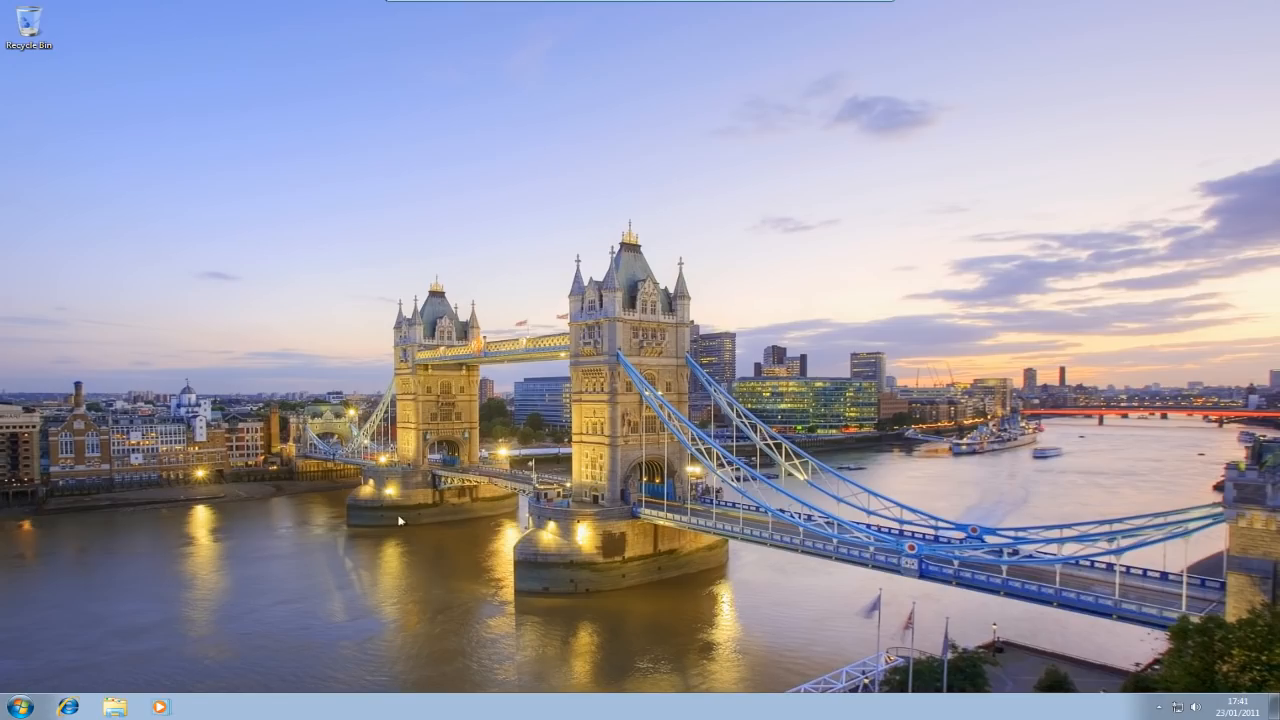
pyautogui.moveTo(396, 568)
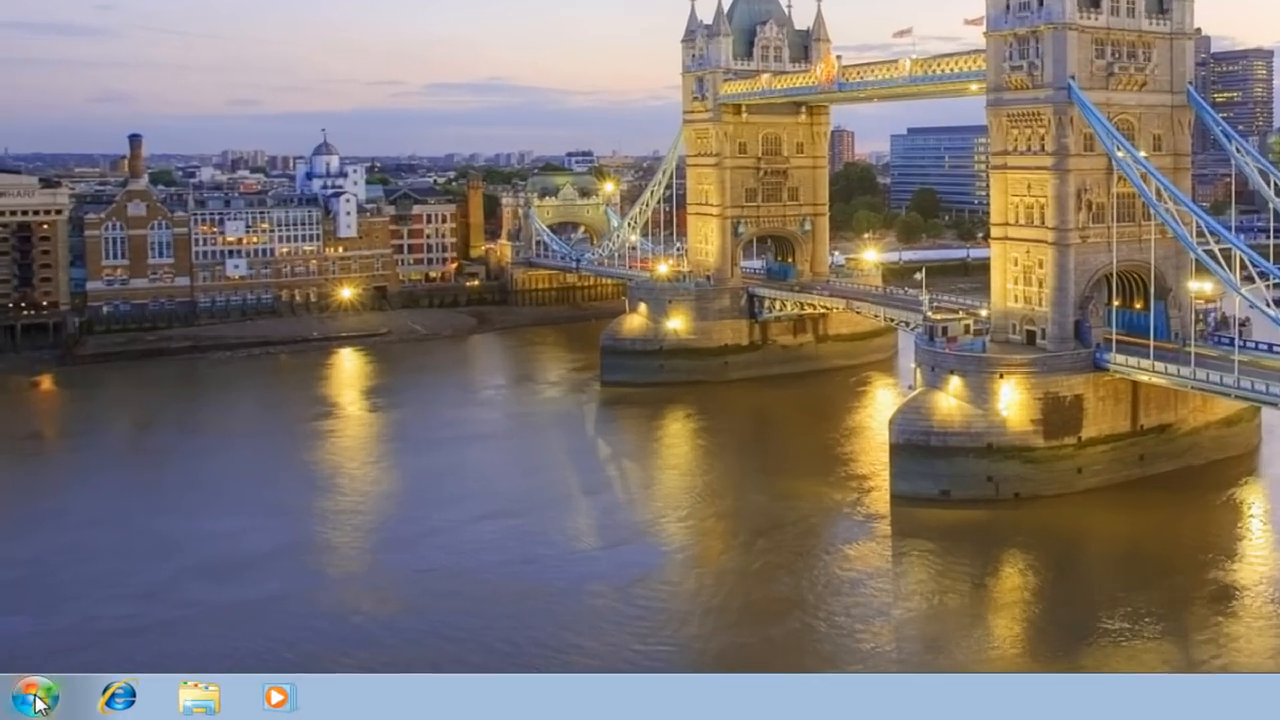
# - Restart the computer from the Start menu's Shut down options
pyautogui.click(516, 624)
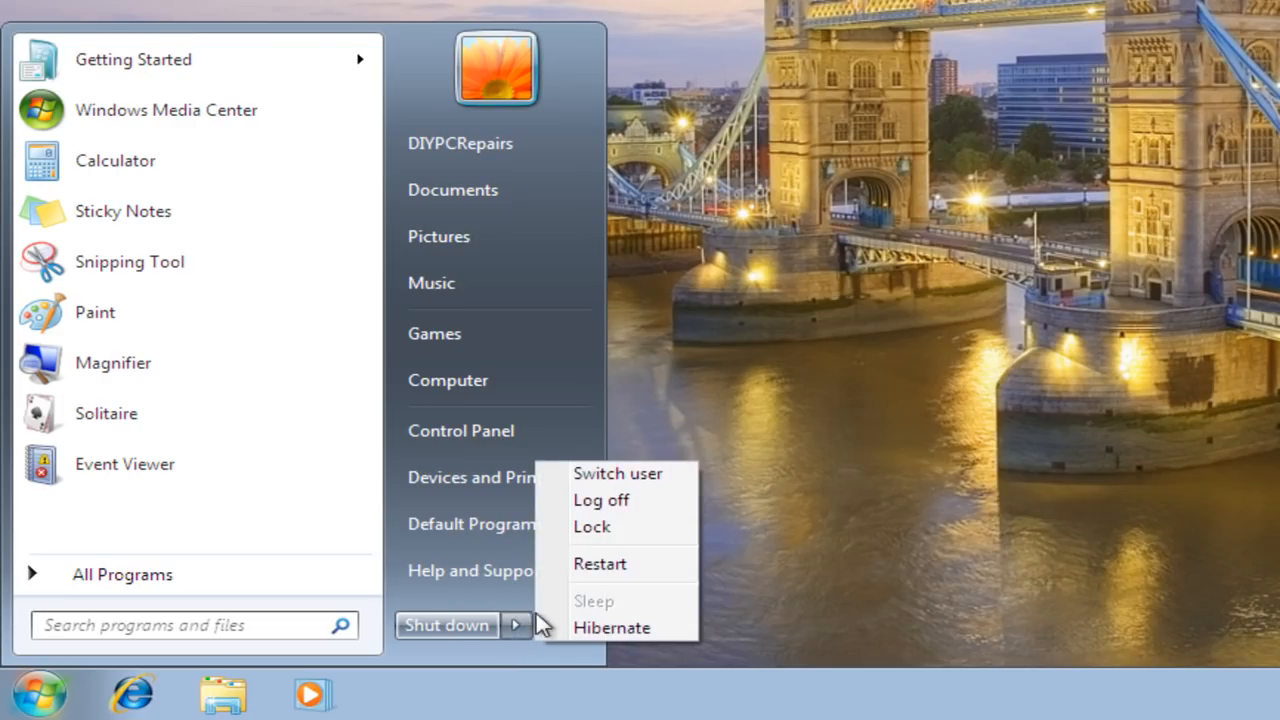
pyautogui.click(600, 500)
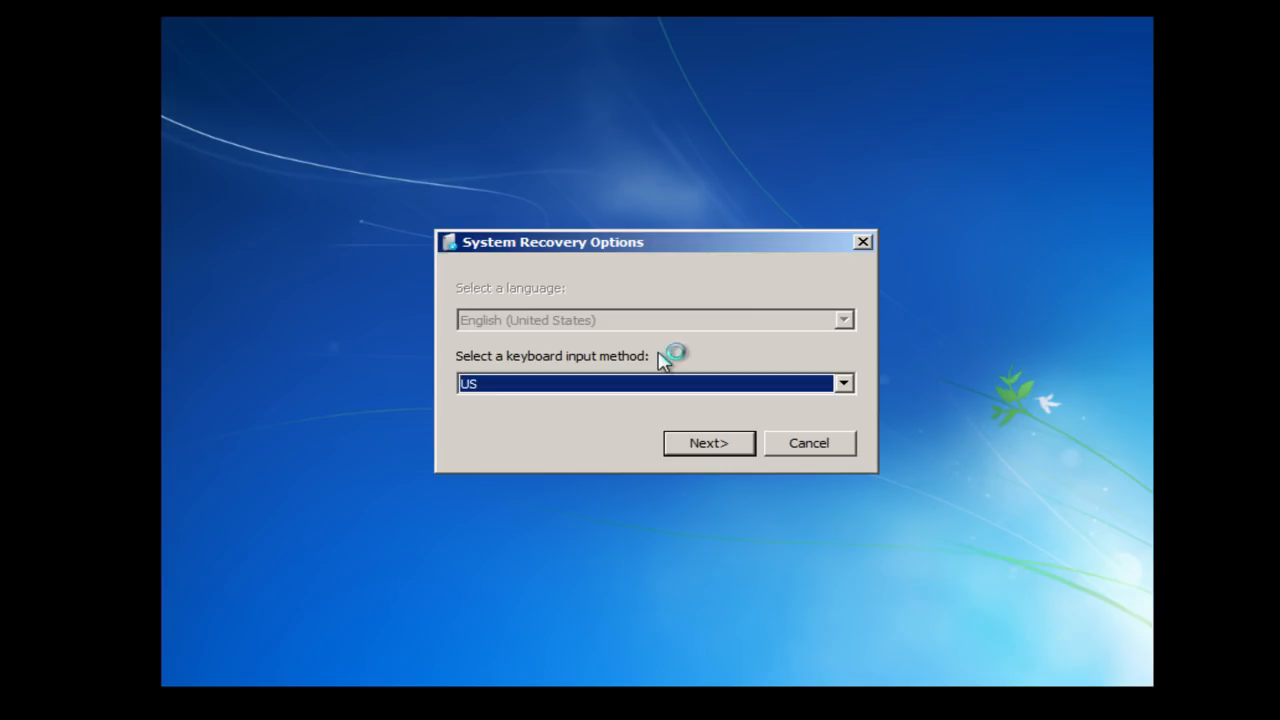
pyautogui.moveTo(956, 450)
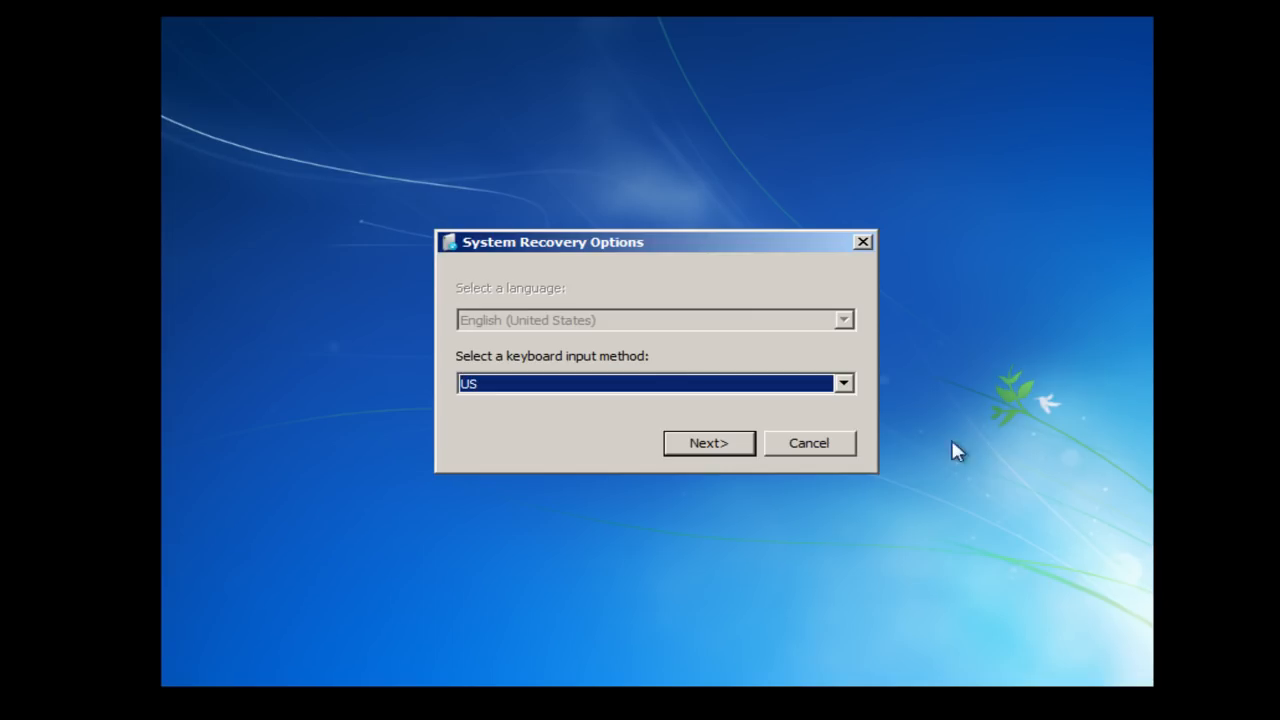
pyautogui.moveTo(872, 408)
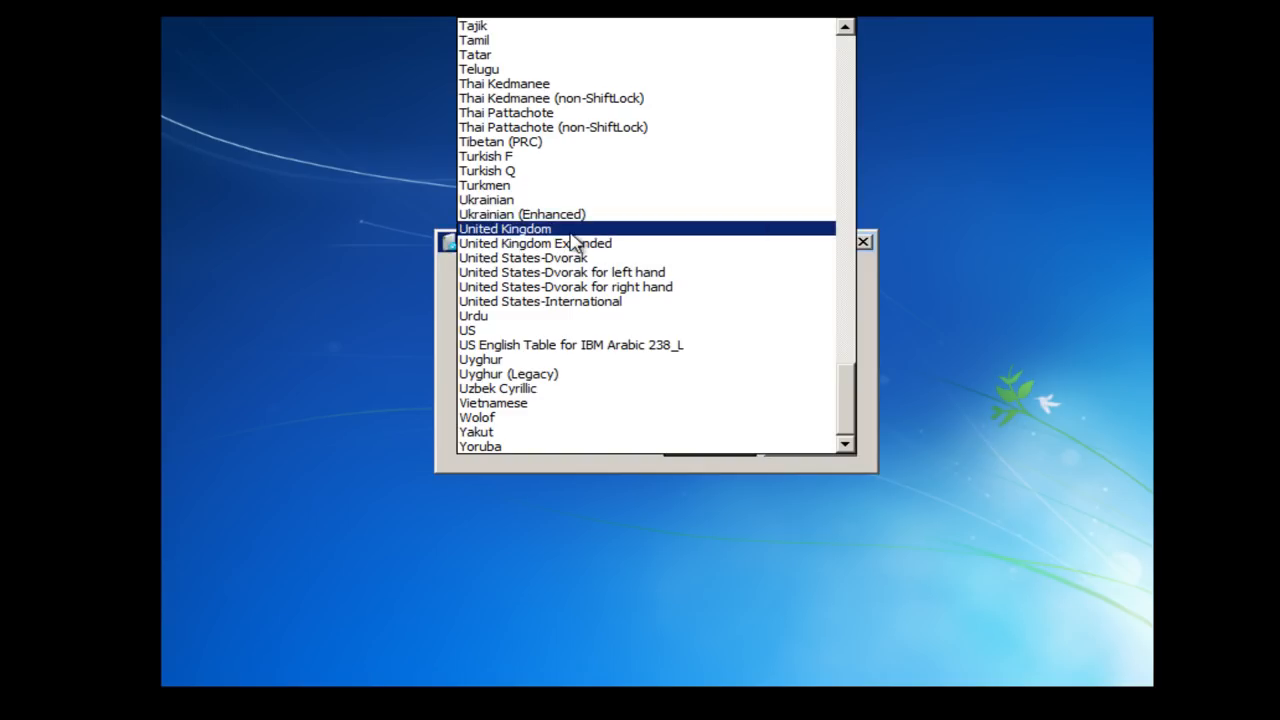
# - Choose the United Kingdom keyboard layout and log on as the local user
pyautogui.click(504, 228)
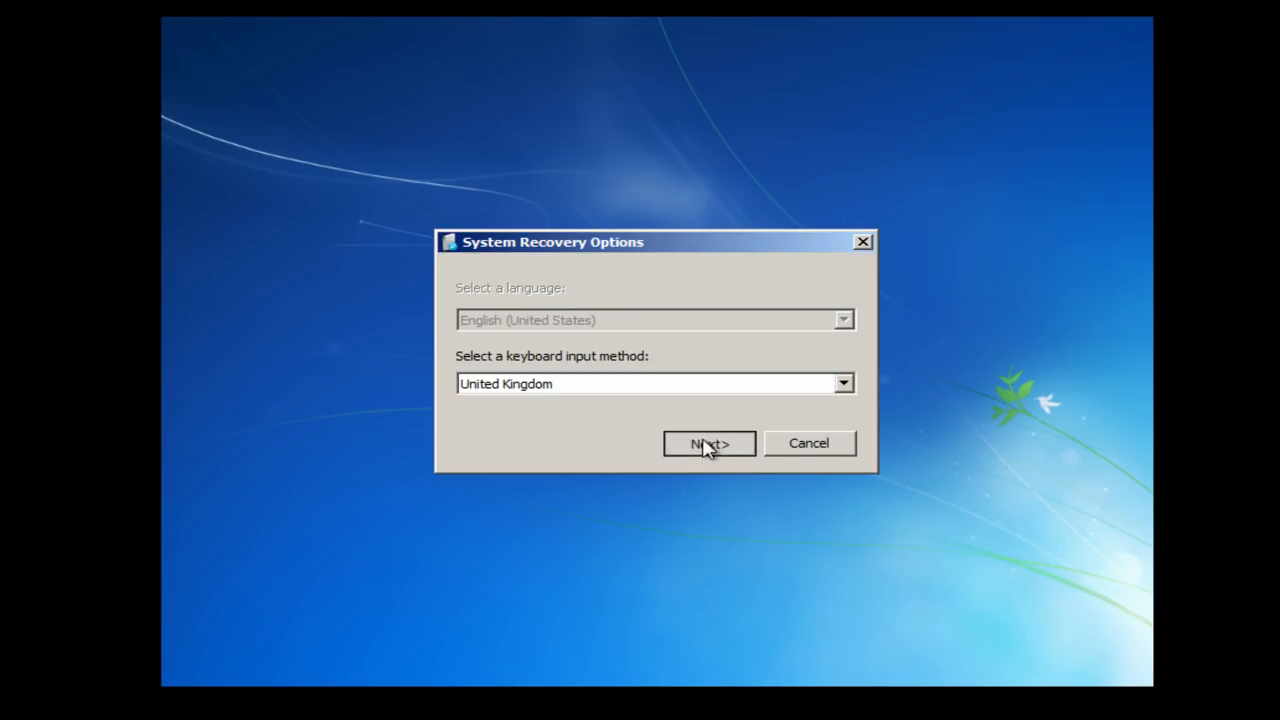
pyautogui.click(708, 444)
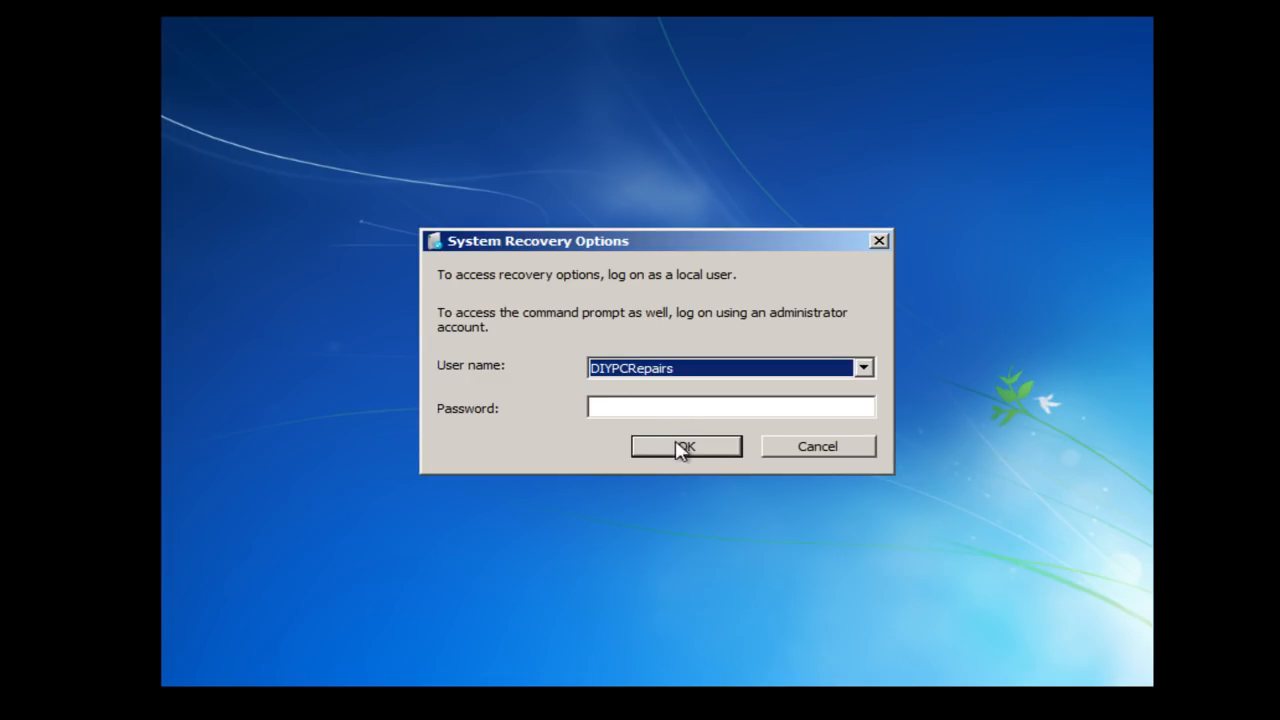
pyautogui.click(686, 446)
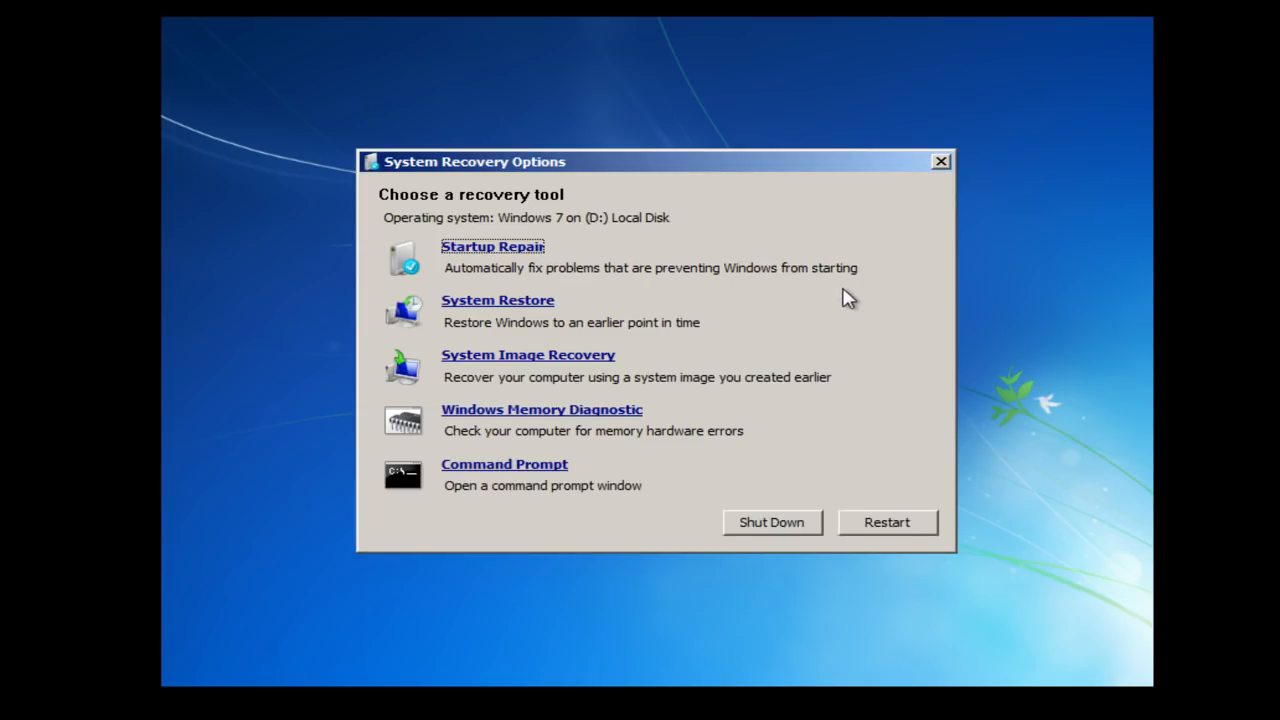
pyautogui.moveTo(532, 200)
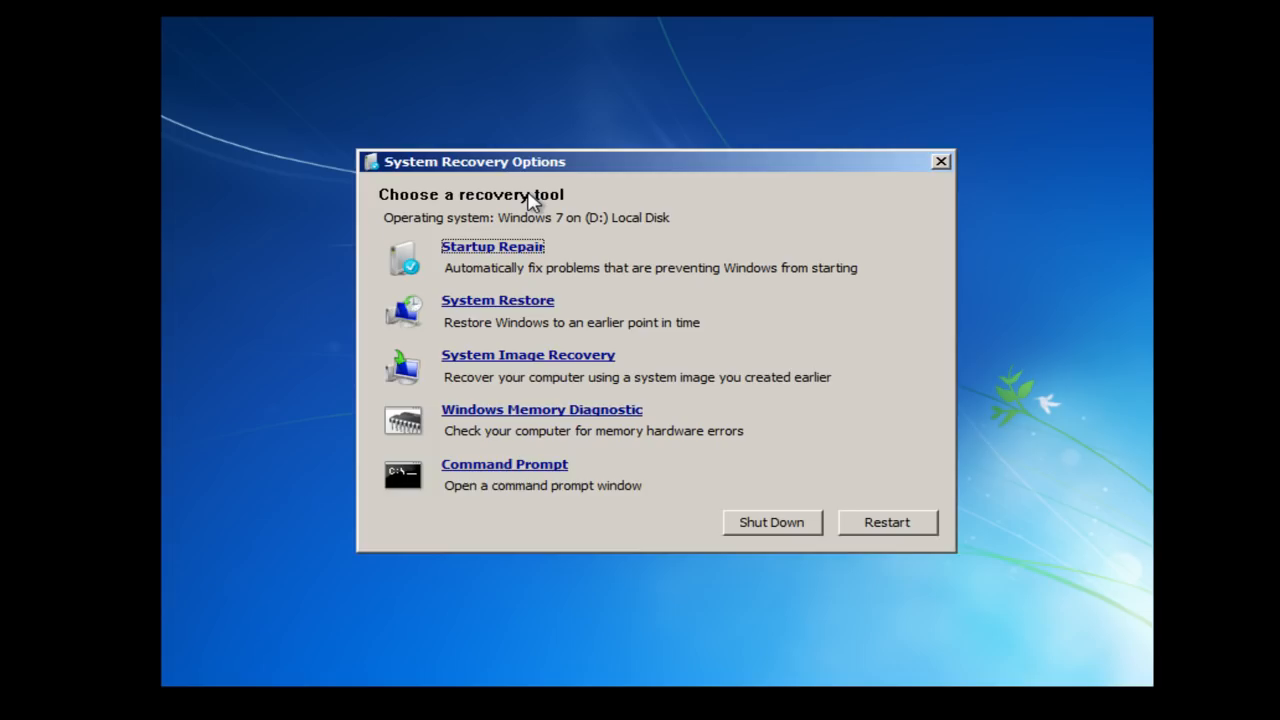
pyautogui.moveTo(568, 220)
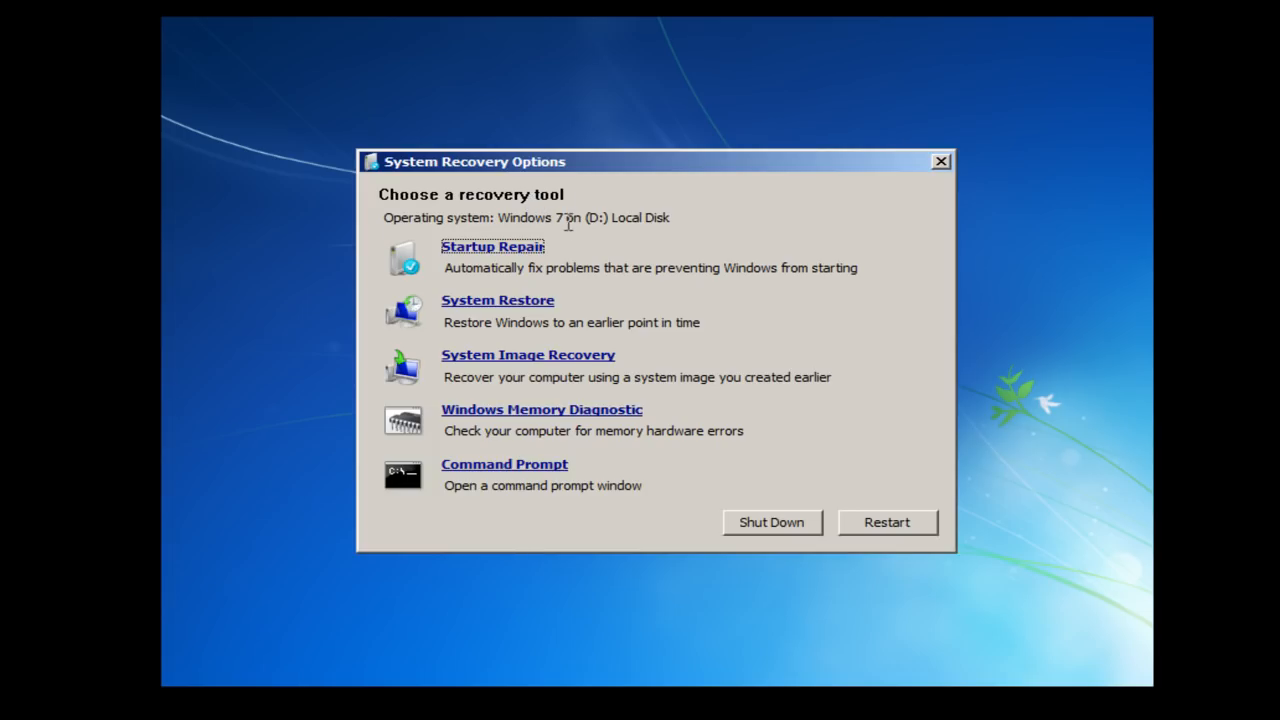
pyautogui.moveTo(568, 268)
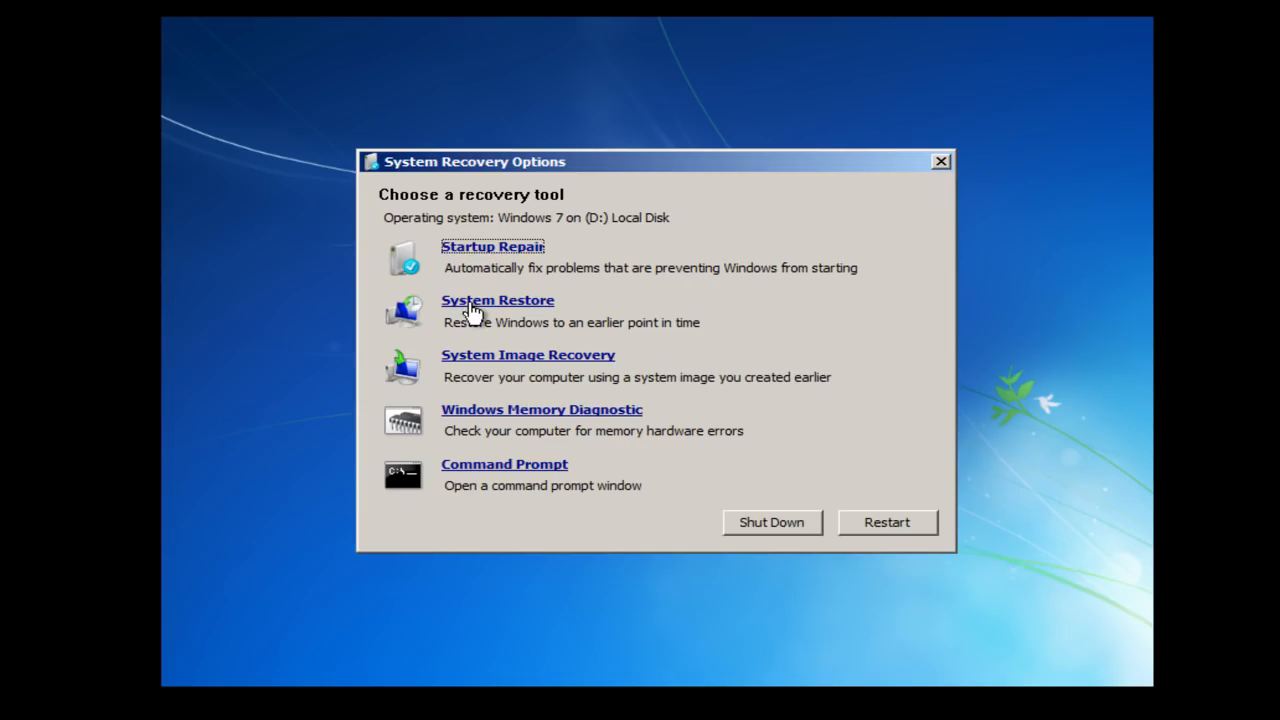
pyautogui.moveTo(520, 296)
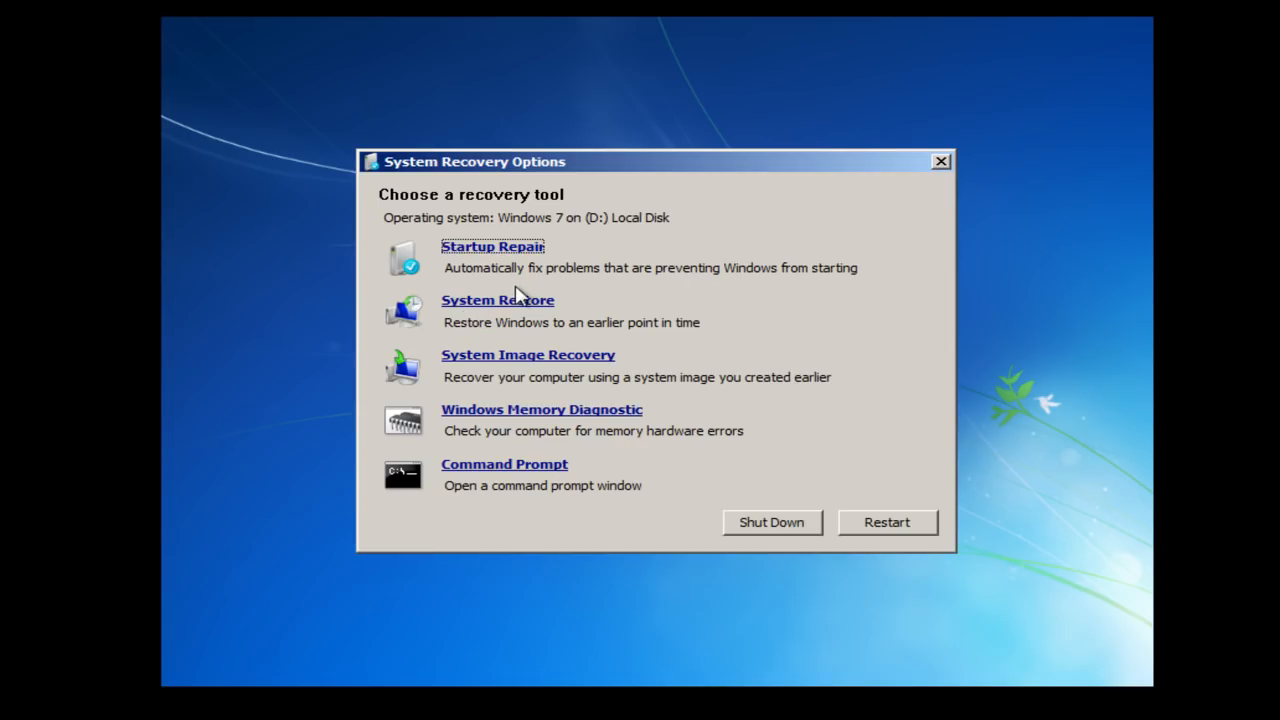
pyautogui.moveTo(432, 262)
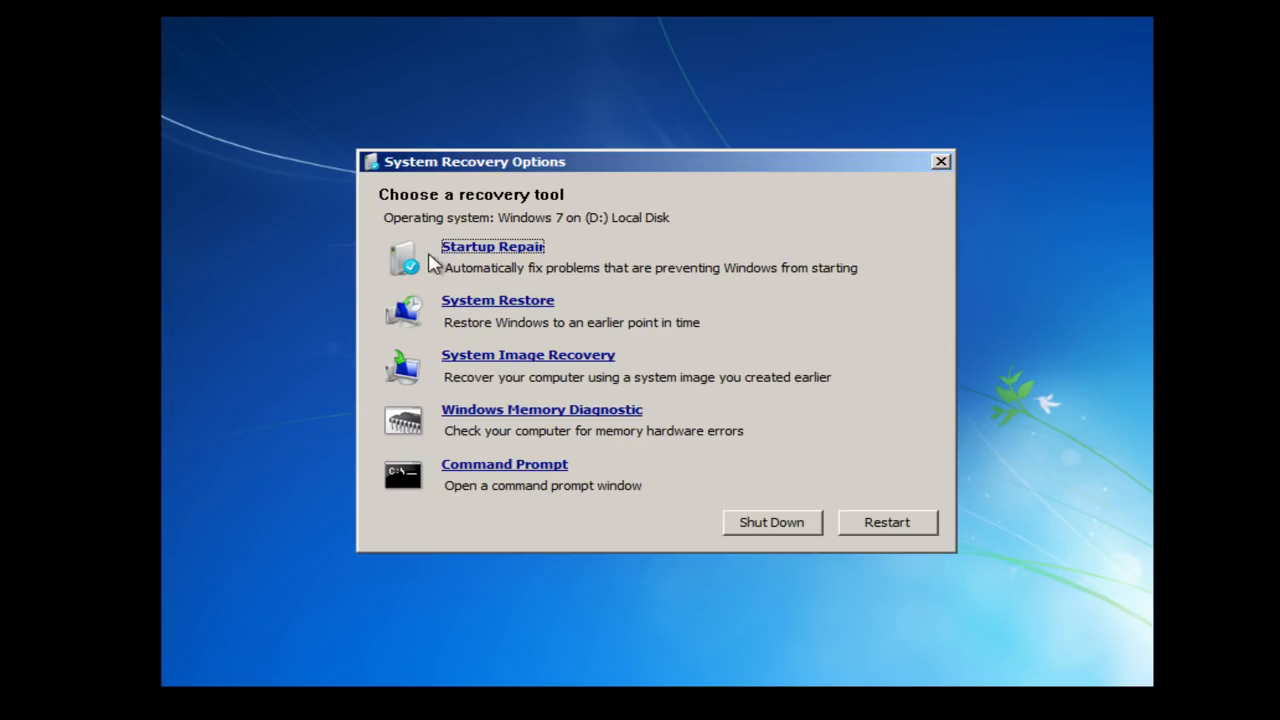
pyautogui.moveTo(490, 252)
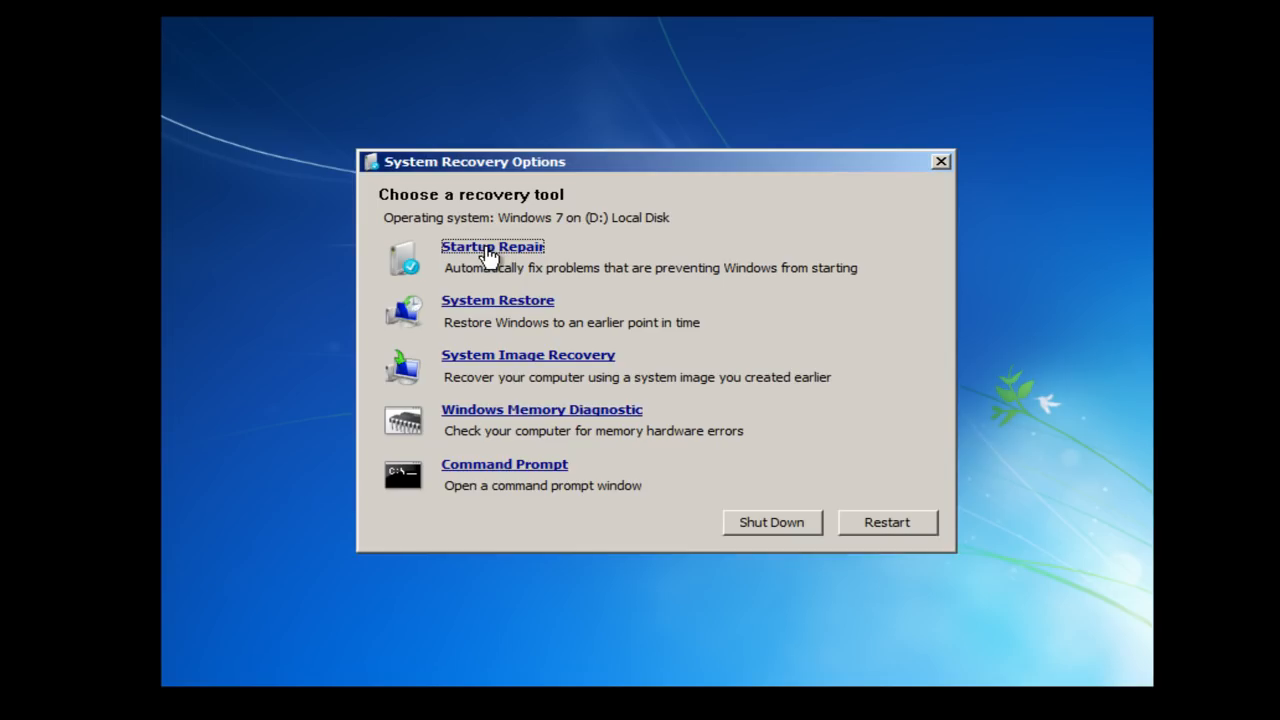
pyautogui.click(492, 246)
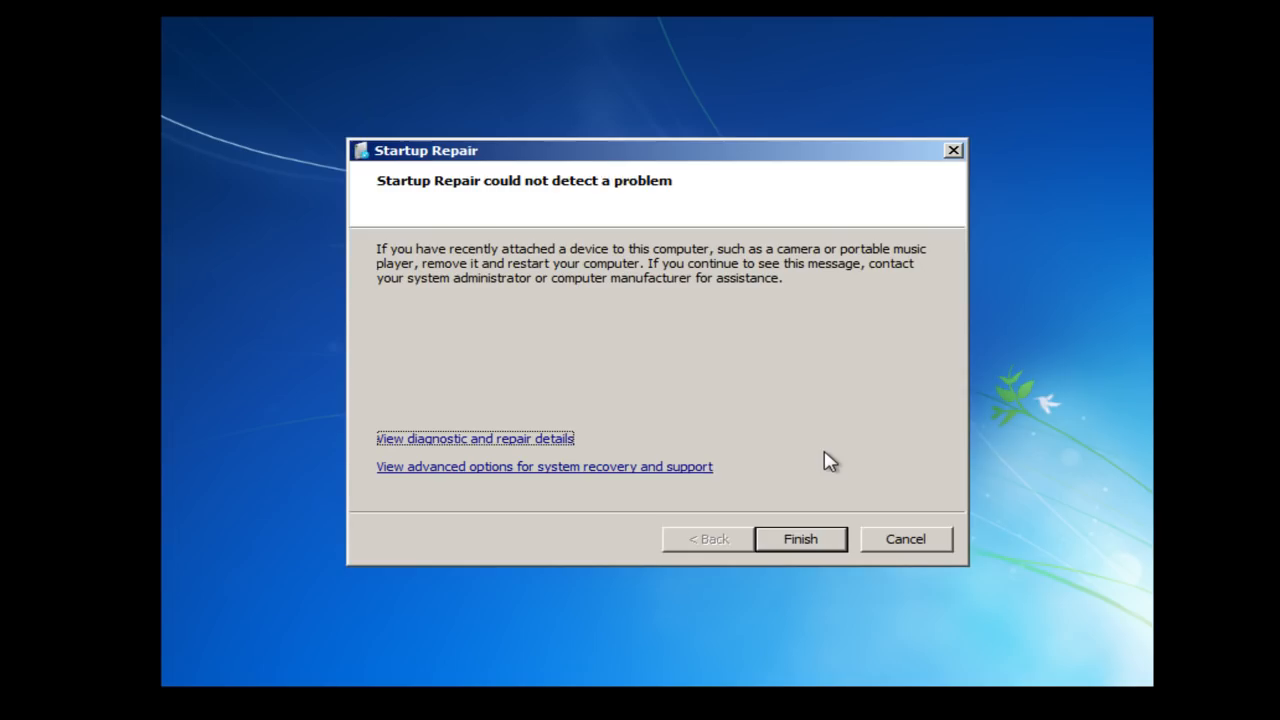
# - Close the Startup Repair report showing no problem detected
pyautogui.click(800, 538)
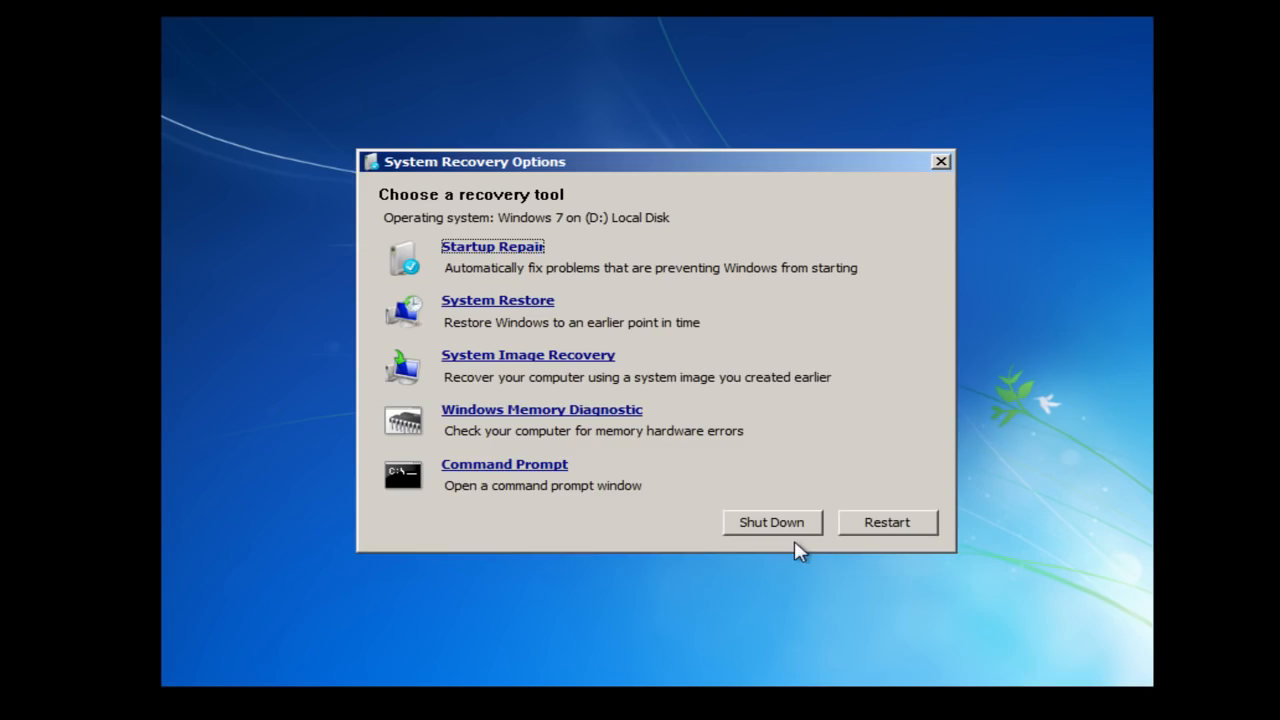
pyautogui.moveTo(844, 578)
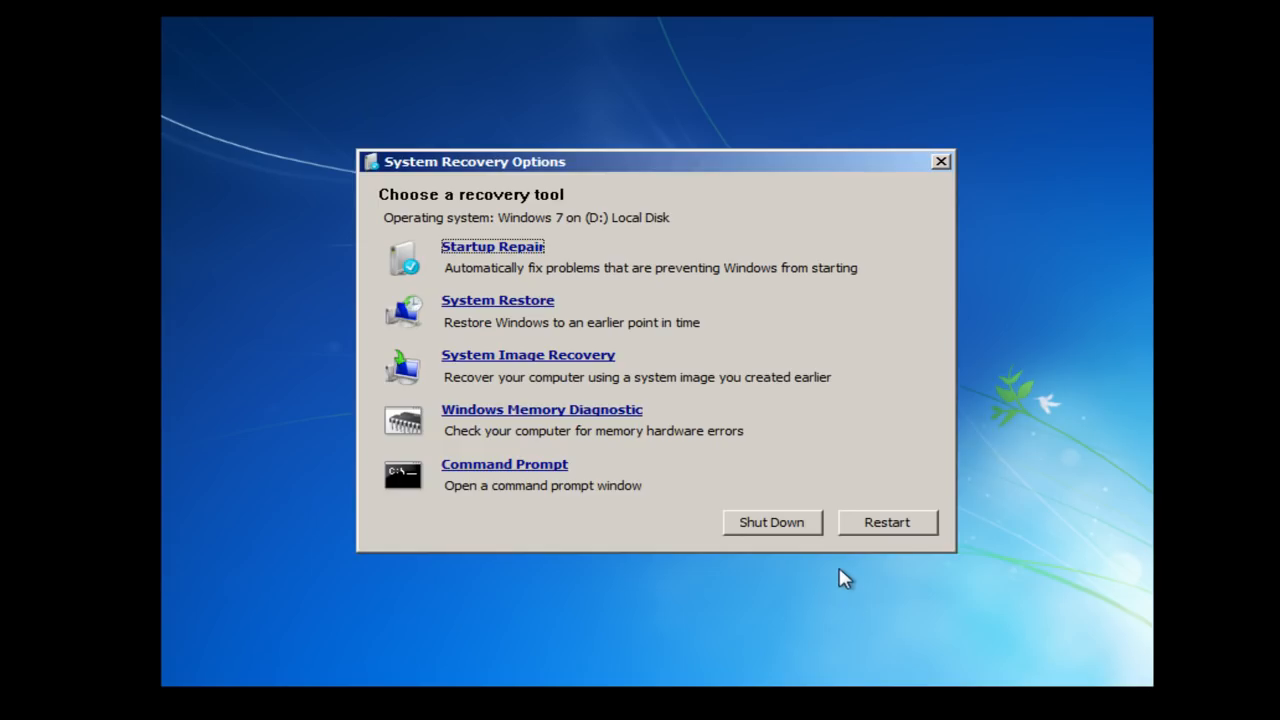
pyautogui.moveTo(856, 582)
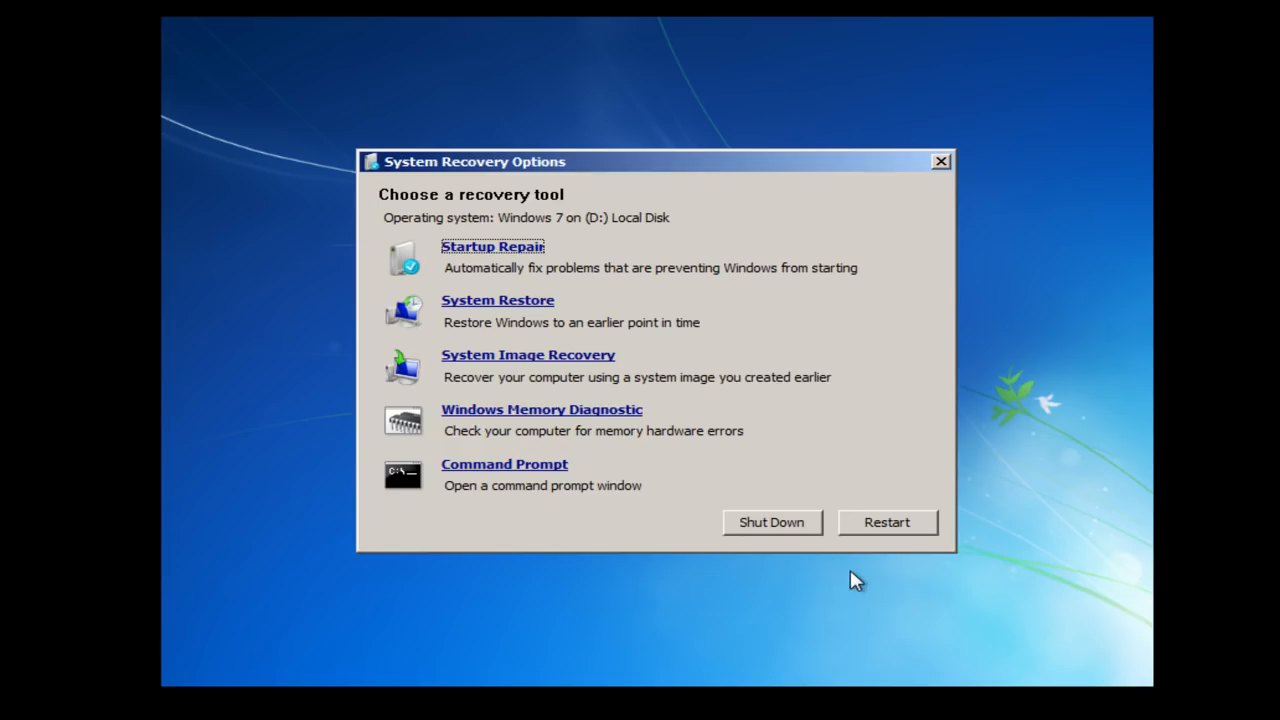